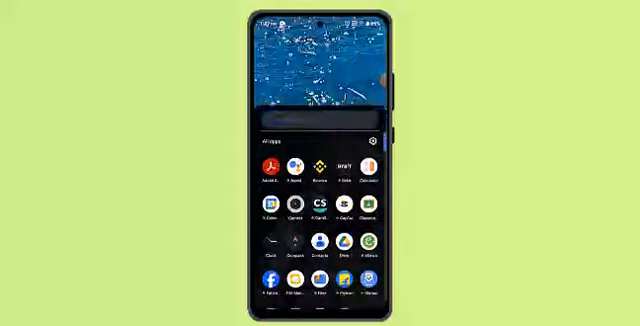
pyautogui.scroll(3)
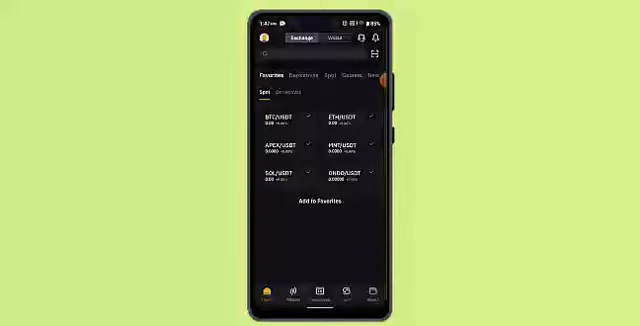
pyautogui.scroll(-3)
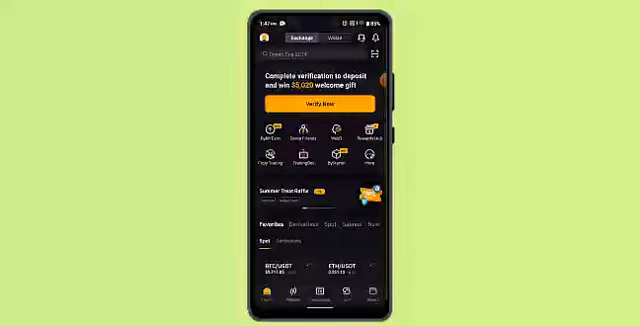